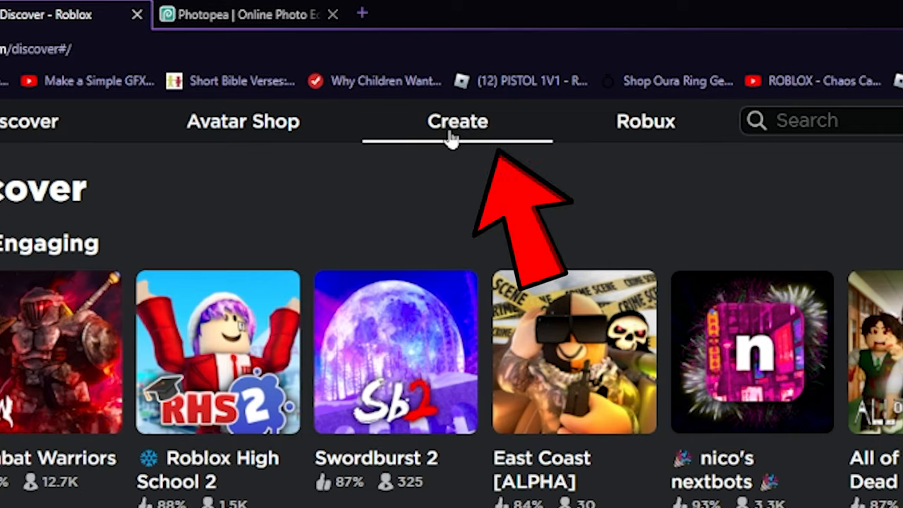
Go to Roblox's Create area and into the page for managing your own creations.
{"action": "left_click", "coordinate": [457, 121]}
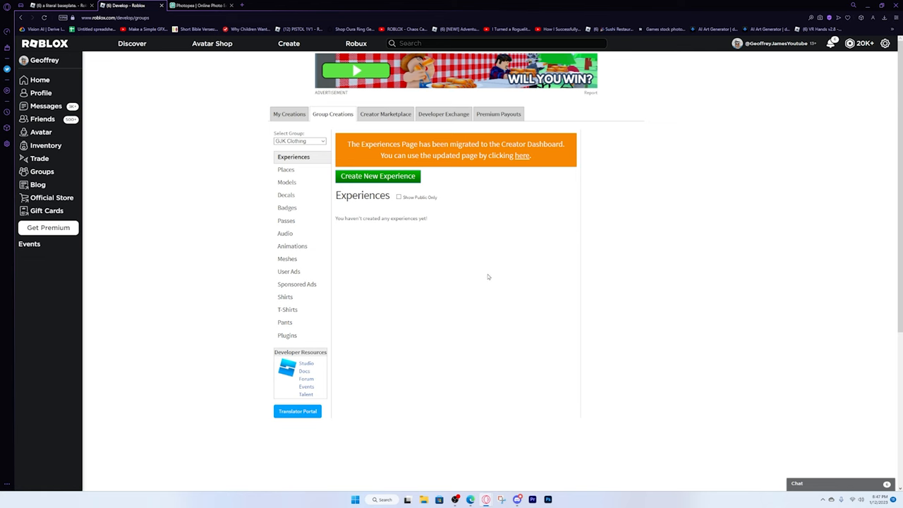
{"action": "mouse_move", "coordinate": [437, 263]}
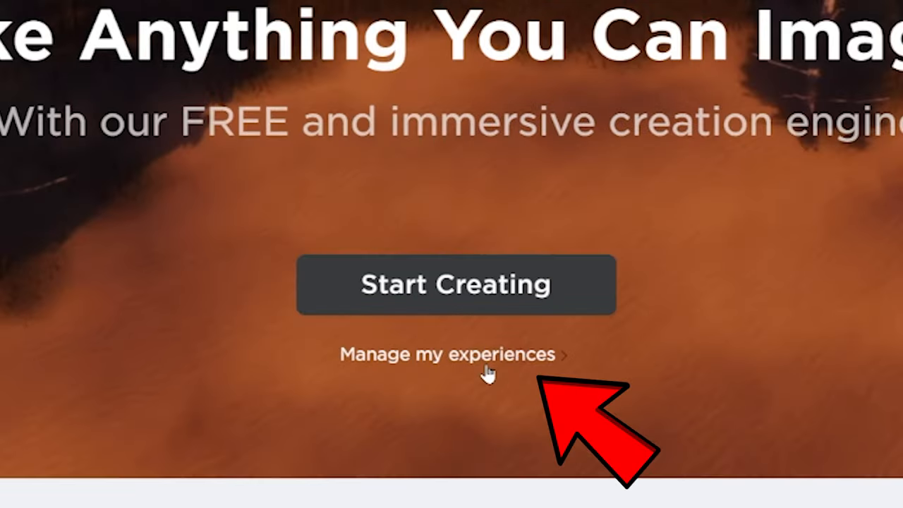
{"action": "left_click", "coordinate": [445, 354]}
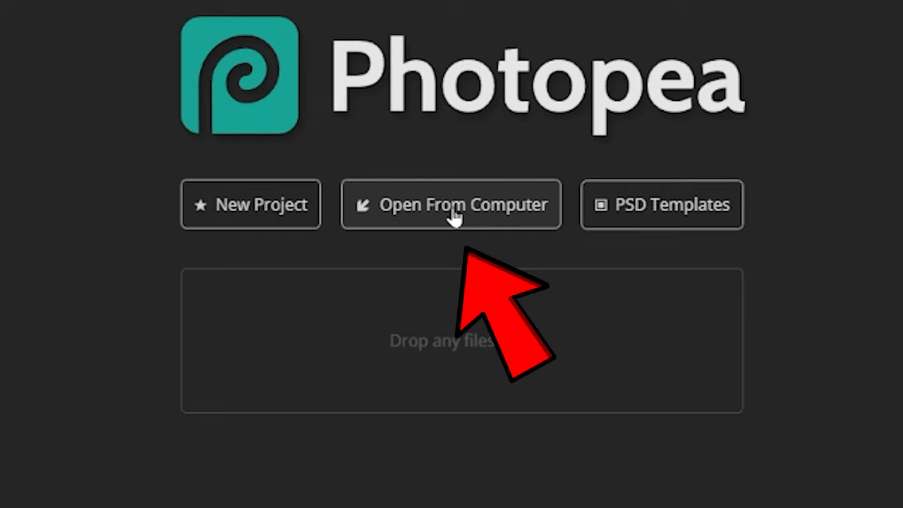
Load the Roblox shirt template file into Photopea from the computer.
{"action": "left_click", "coordinate": [451, 205]}
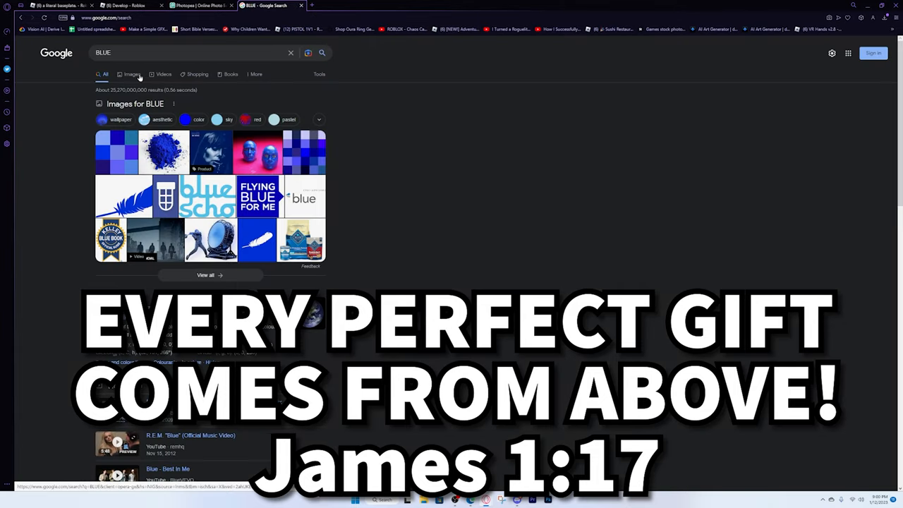
Switch the Google results for BLUE to the image results.
{"action": "left_click", "coordinate": [71, 84]}
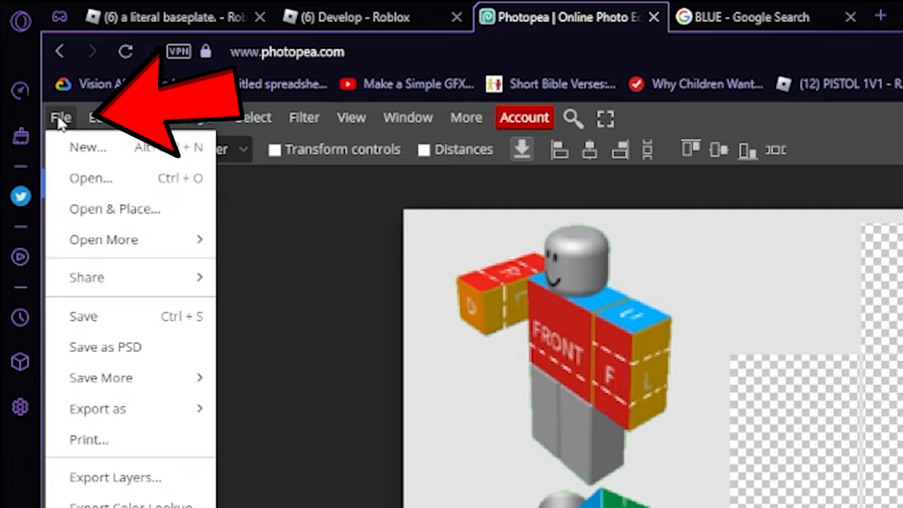
Start placing a blue image from the File menu beneath the shirt template.
{"action": "left_click", "coordinate": [90, 177]}
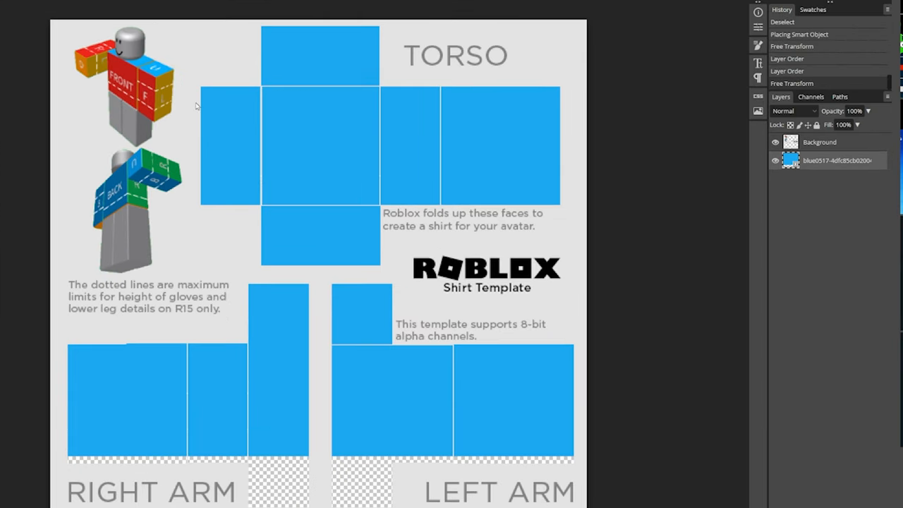
{"action": "mouse_move", "coordinate": [189, 96]}
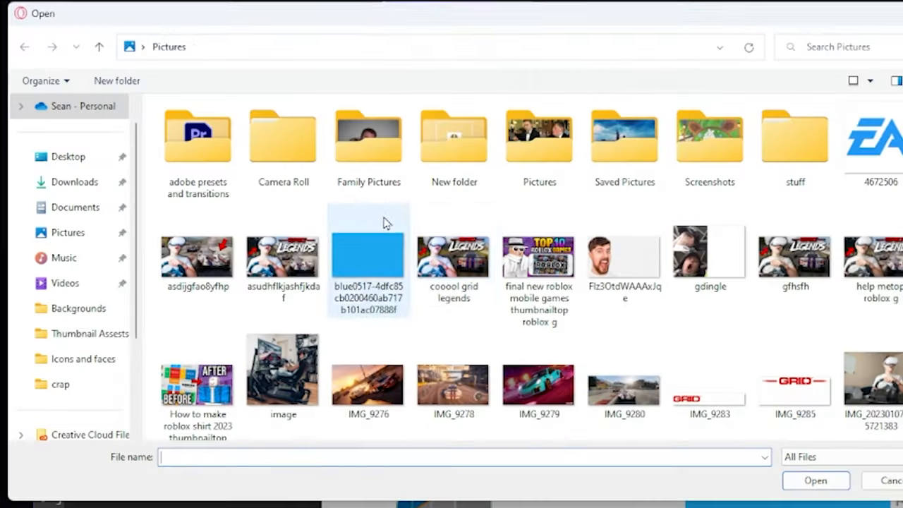
Position the thumbs-up subscribe graphic on the front of the torso panel.
{"action": "scroll", "scroll_direction": "down", "scroll_amount": 3}
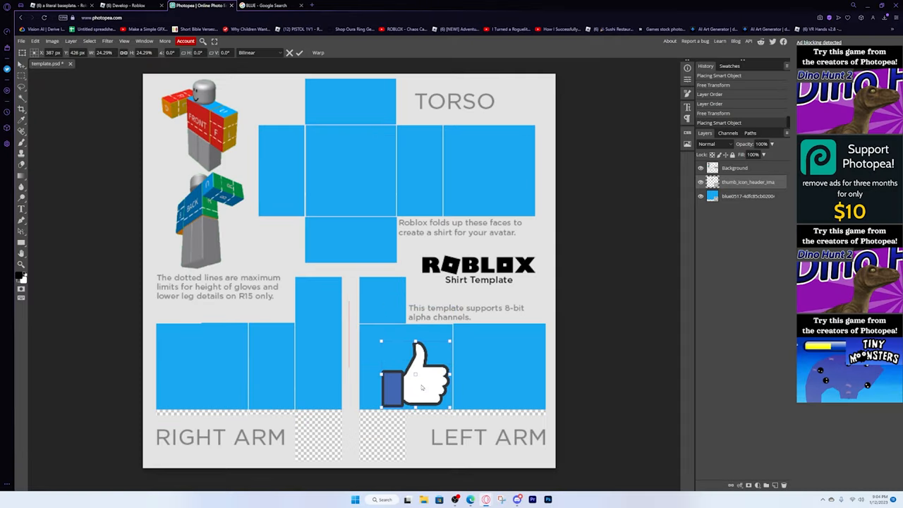
{"action": "left_click_drag", "start_coordinate": [416, 373], "coordinate": [496, 364]}
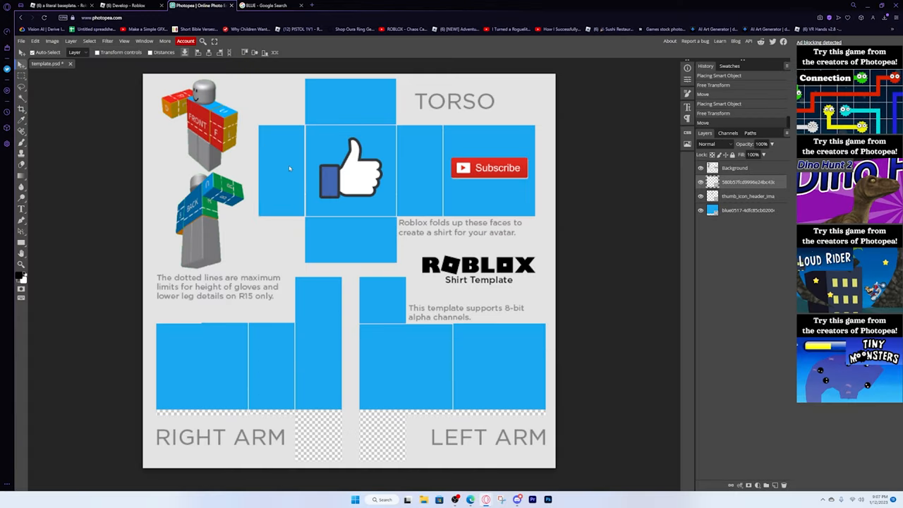
Export the finished blue shirt design as a PNG file.
{"action": "left_click", "coordinate": [21, 40]}
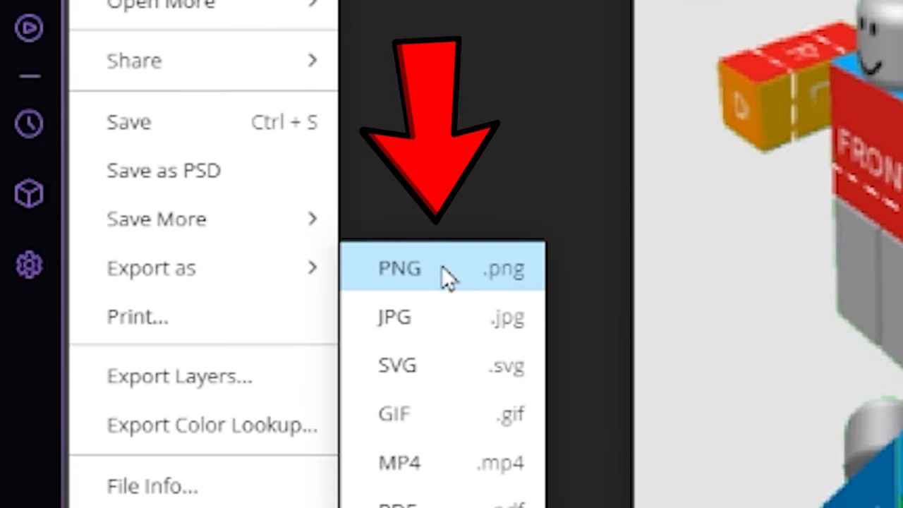
{"action": "left_click", "coordinate": [400, 268]}
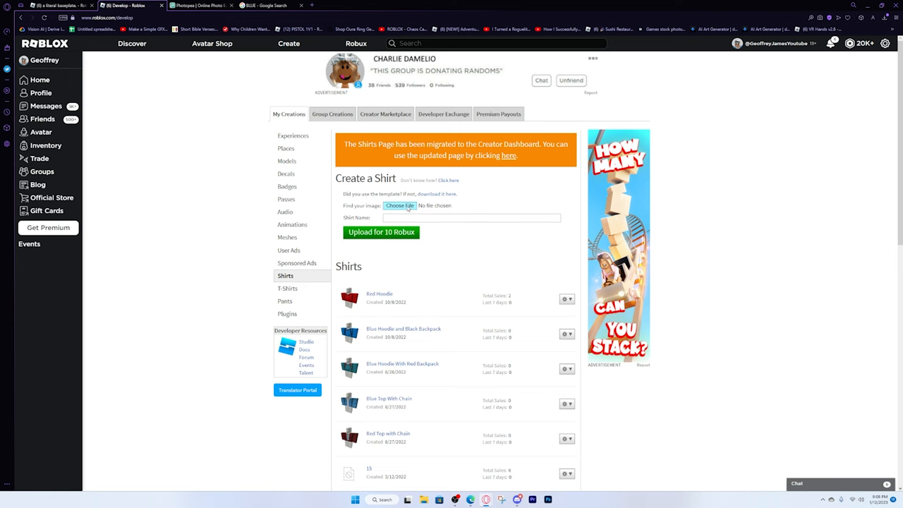
Upload like shirt.png as a shirt named 'Like and Sub', confirming the 10 Robux fee.
{"action": "left_click", "coordinate": [400, 206]}
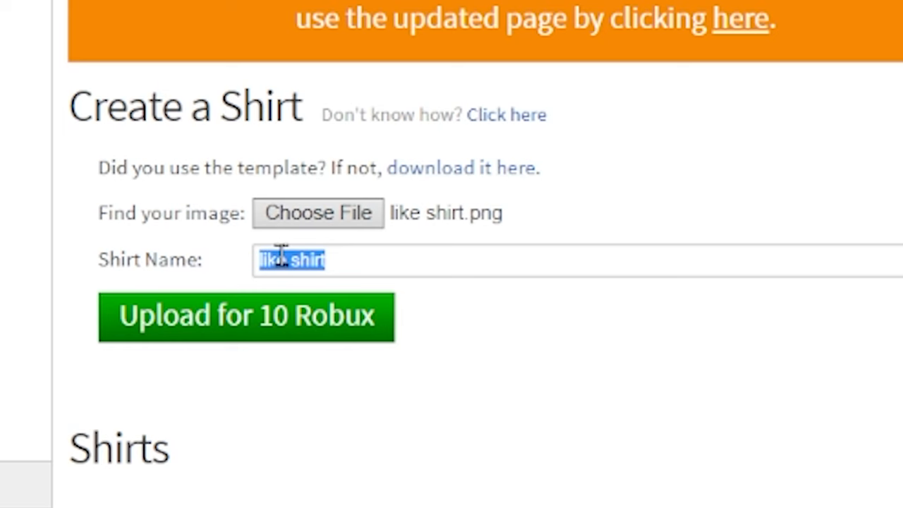
{"action": "type", "text": "Like and Sub"}
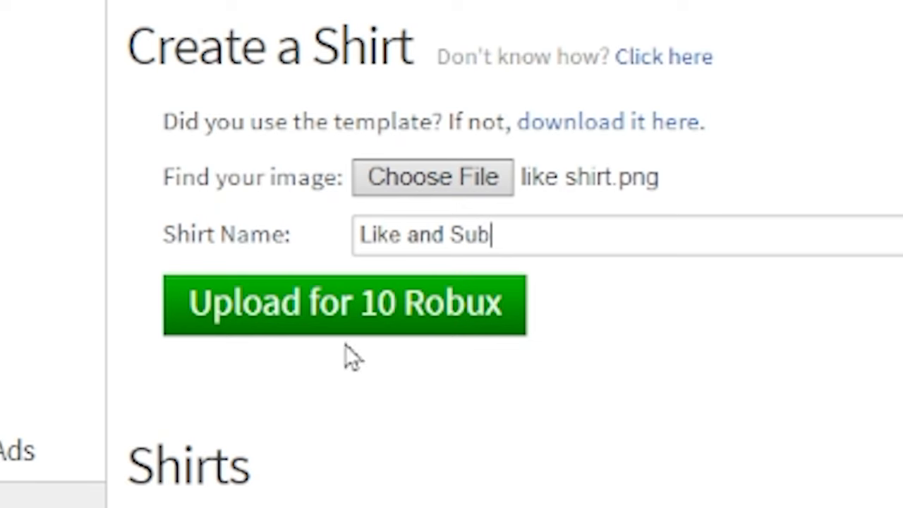
{"action": "left_click", "coordinate": [345, 305]}
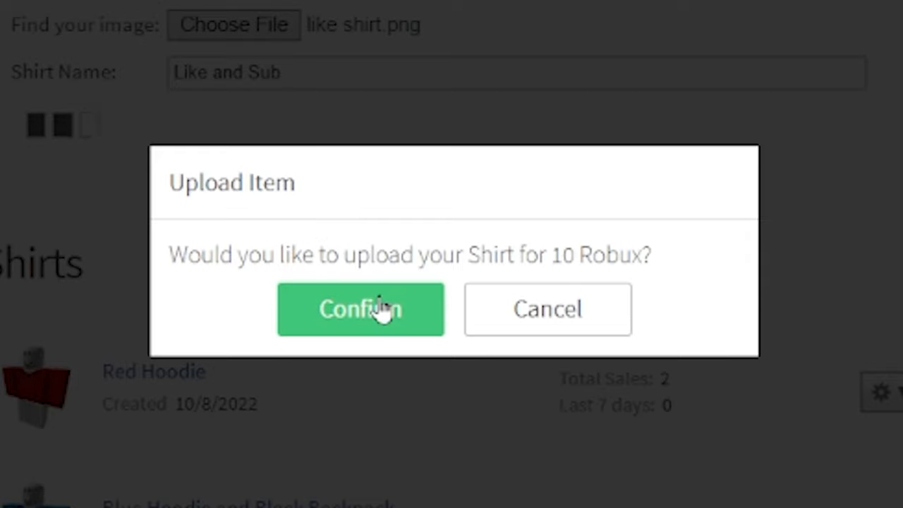
{"action": "left_click", "coordinate": [360, 309]}
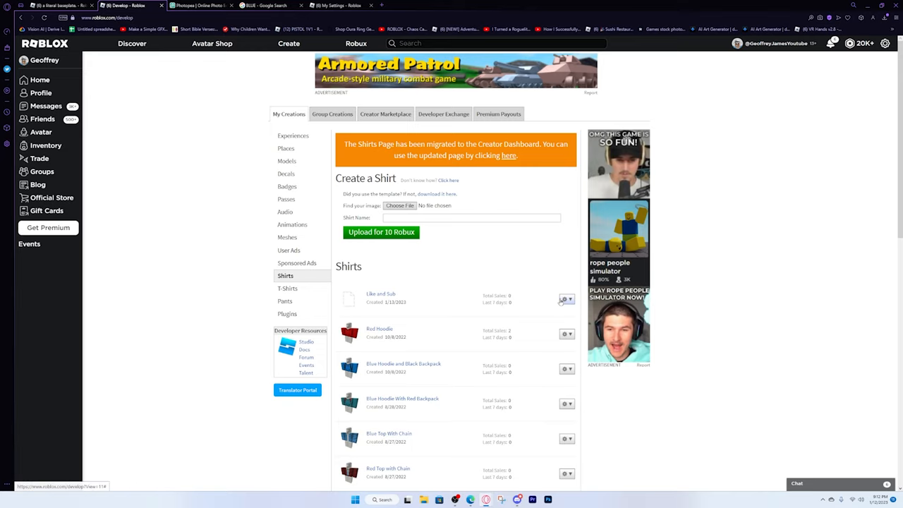
In the shirt's Configure settings, mark it On Sale at 10 Robux and save.
{"action": "left_click", "coordinate": [567, 299]}
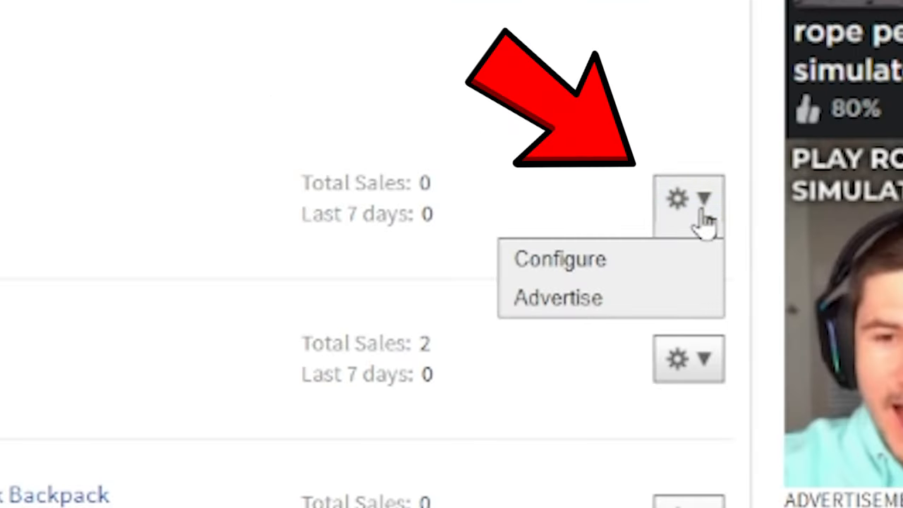
{"action": "left_click", "coordinate": [559, 259]}
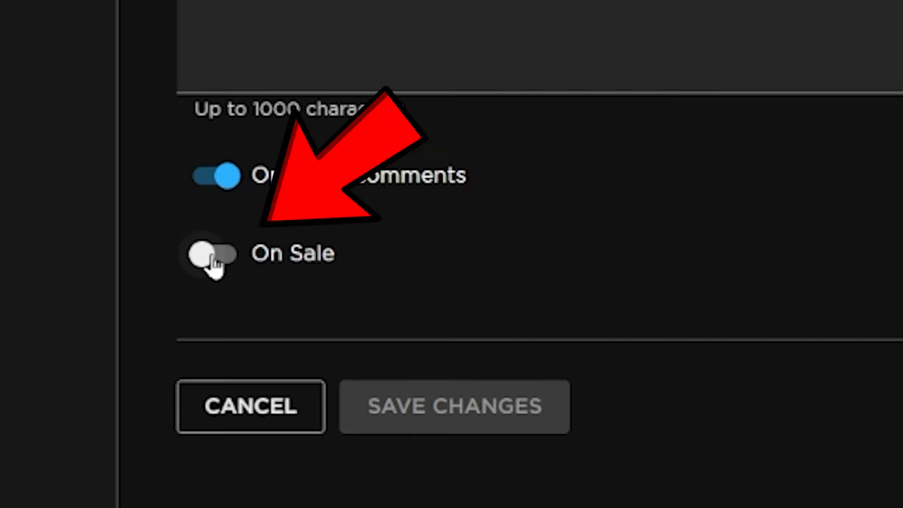
{"action": "left_click", "coordinate": [212, 254]}
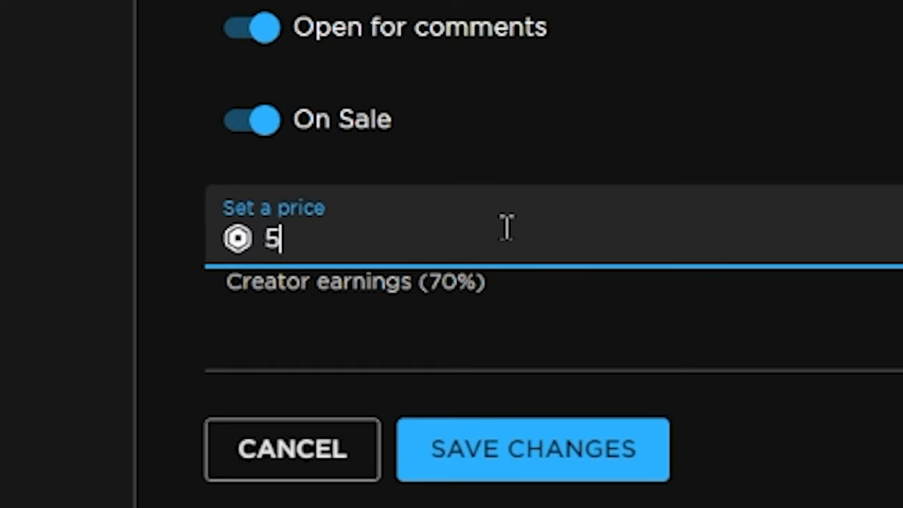
{"action": "type", "text": "10"}
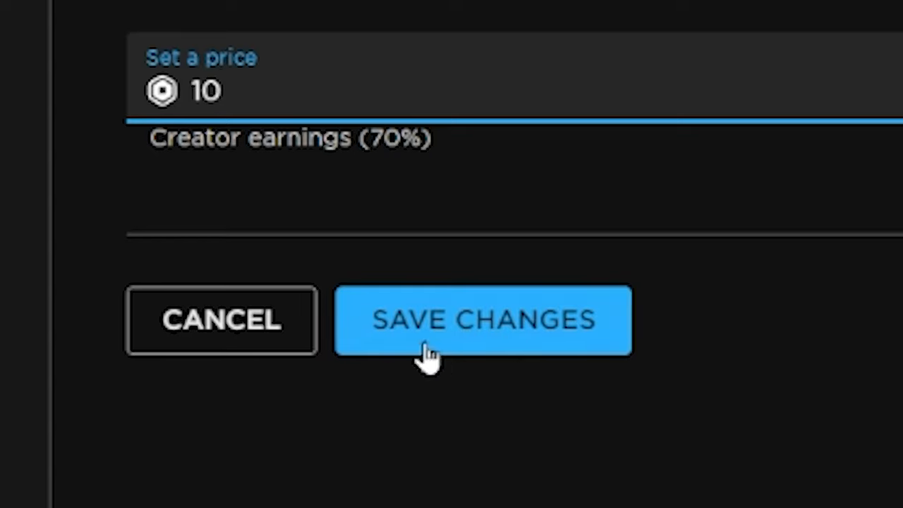
{"action": "left_click", "coordinate": [483, 319]}
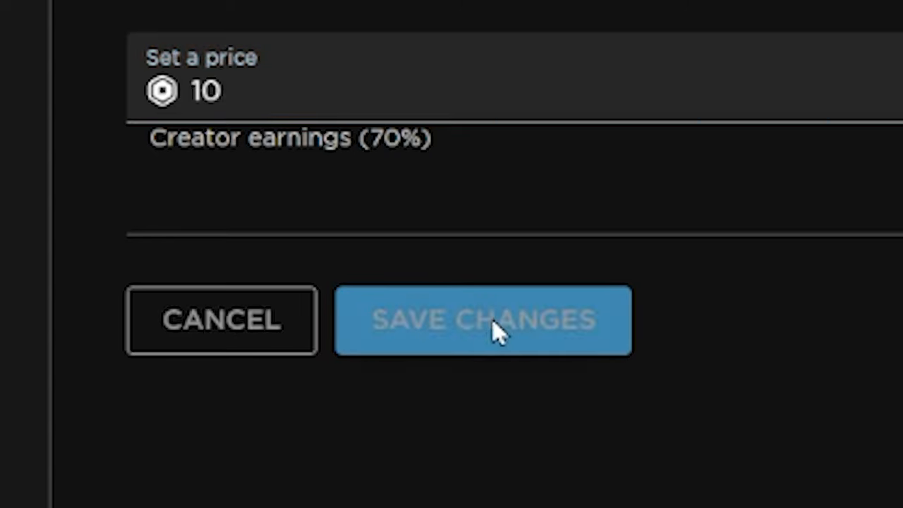